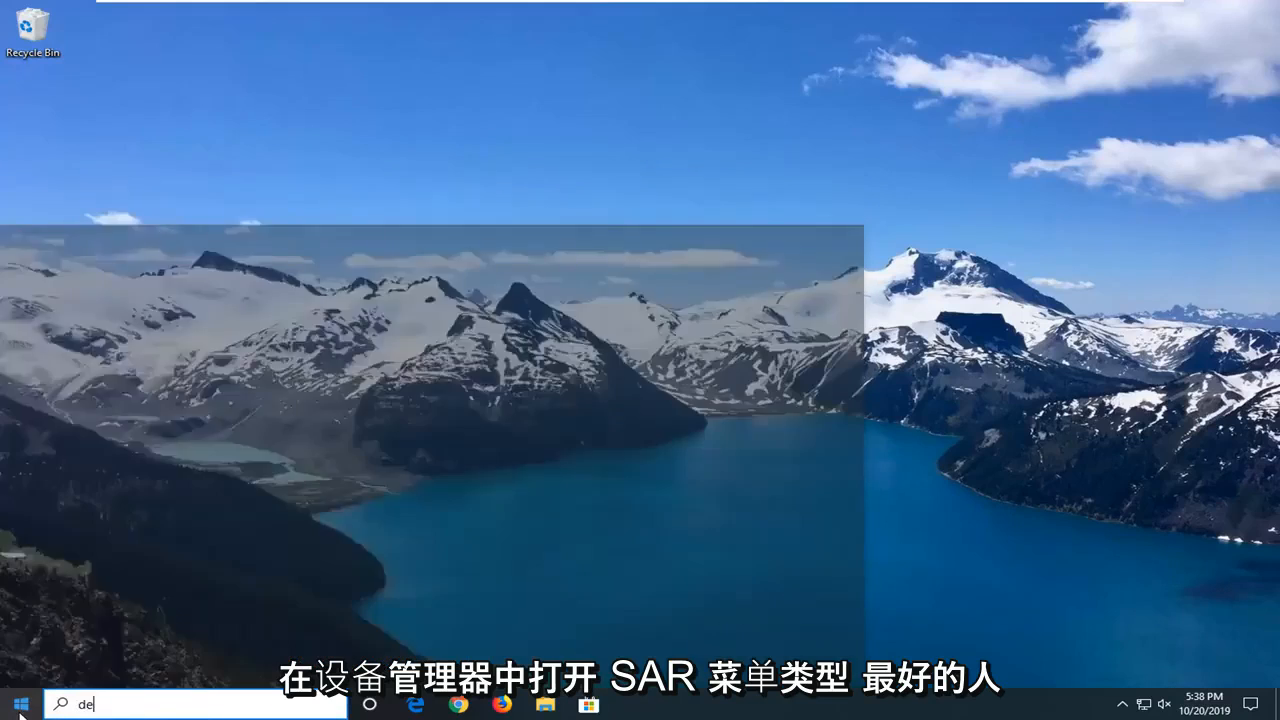
Step: Search for 'device manager' from the taskbar search box
{"action": "type", "text": "device manager"}
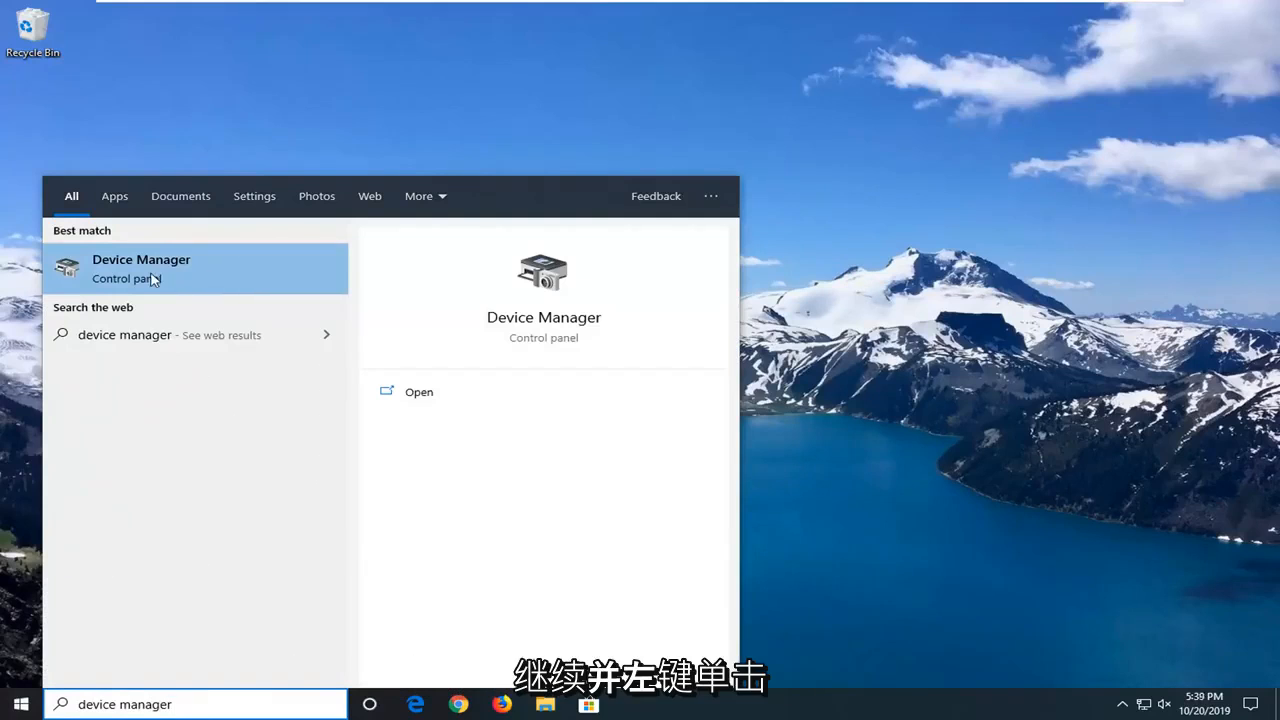
Step: Launch Device Manager, expand Display adapters and bring up the VMware SVGA 3D adapter's context menu
{"action": "left_click", "coordinate": [140, 268]}
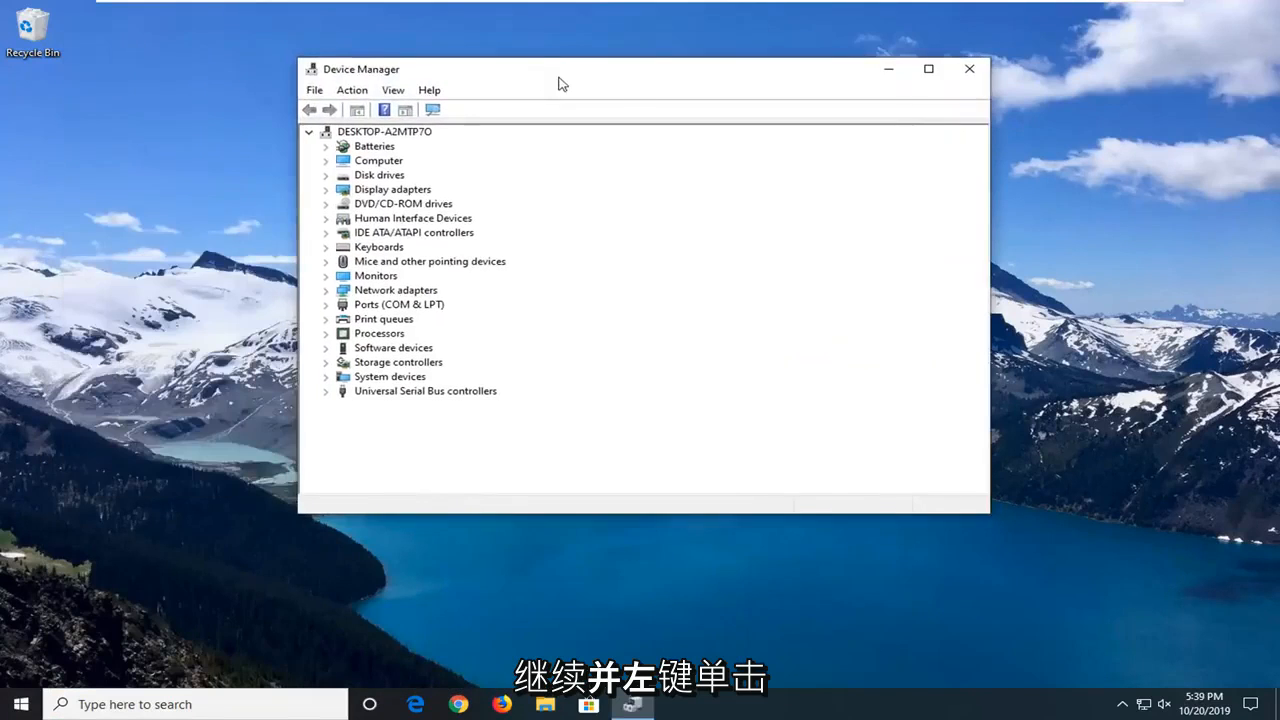
{"action": "left_click", "coordinate": [392, 188]}
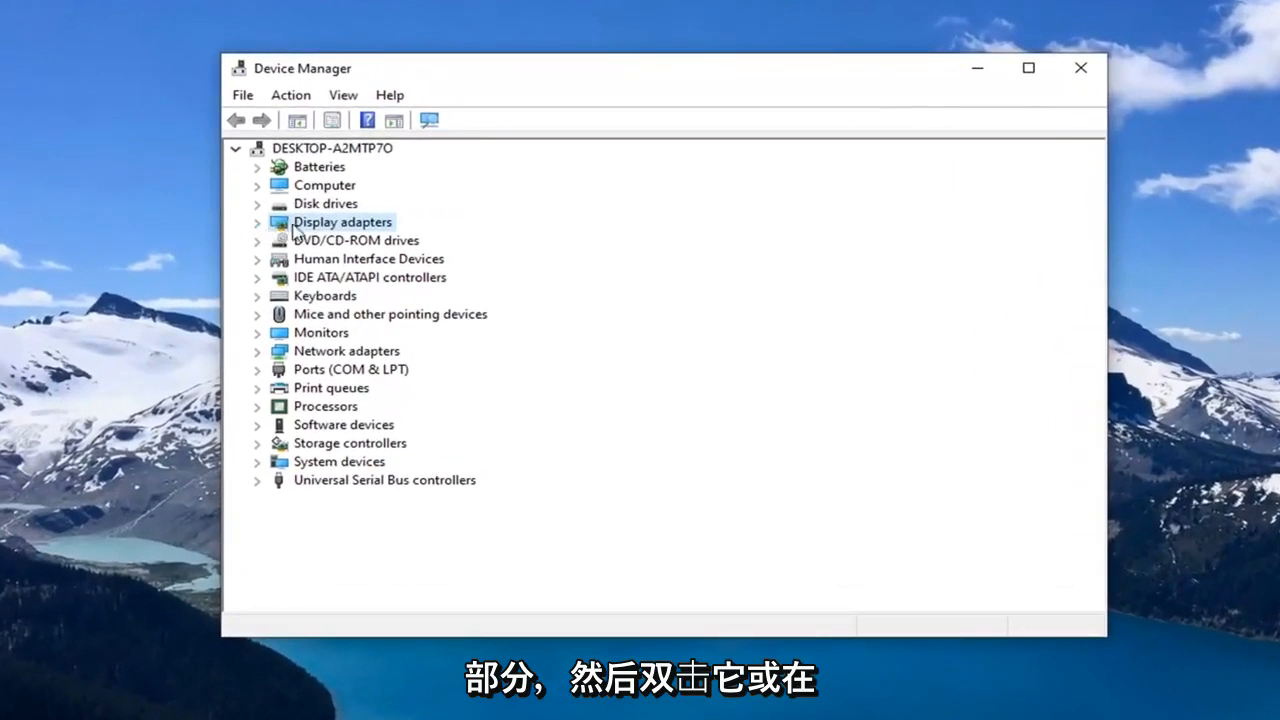
{"action": "mouse_move", "coordinate": [256, 240]}
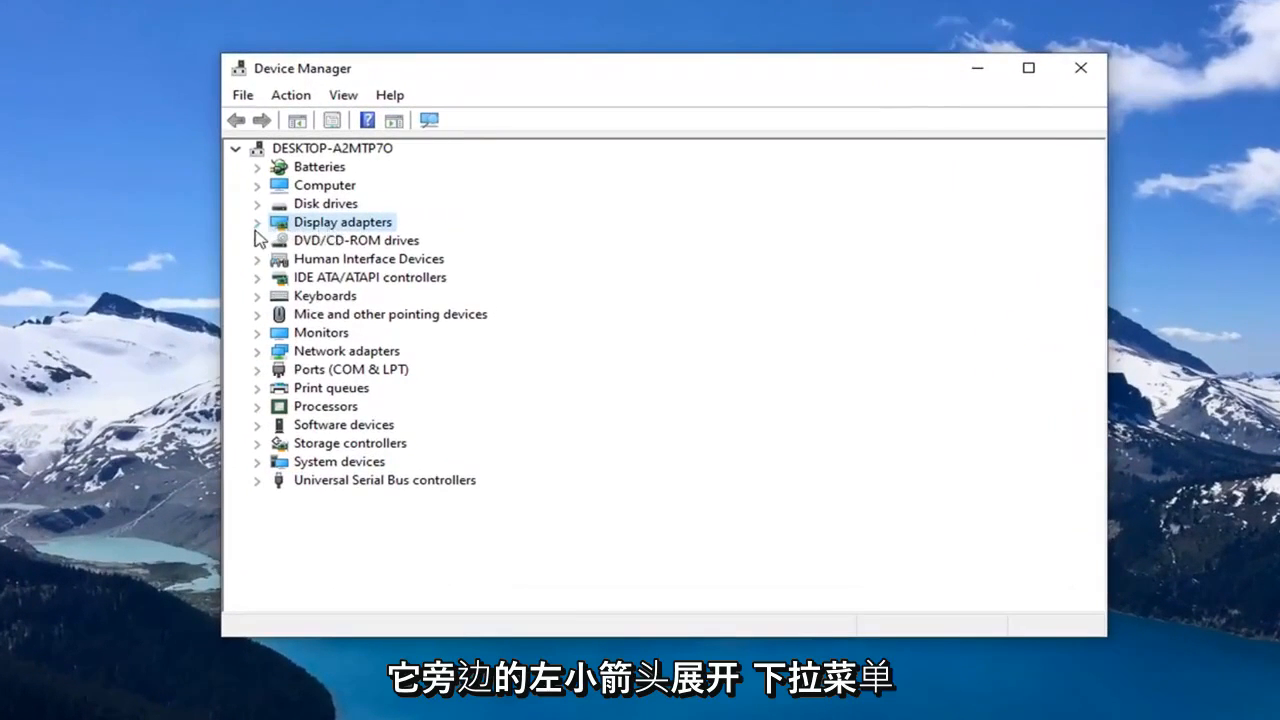
{"action": "left_click", "coordinate": [258, 222]}
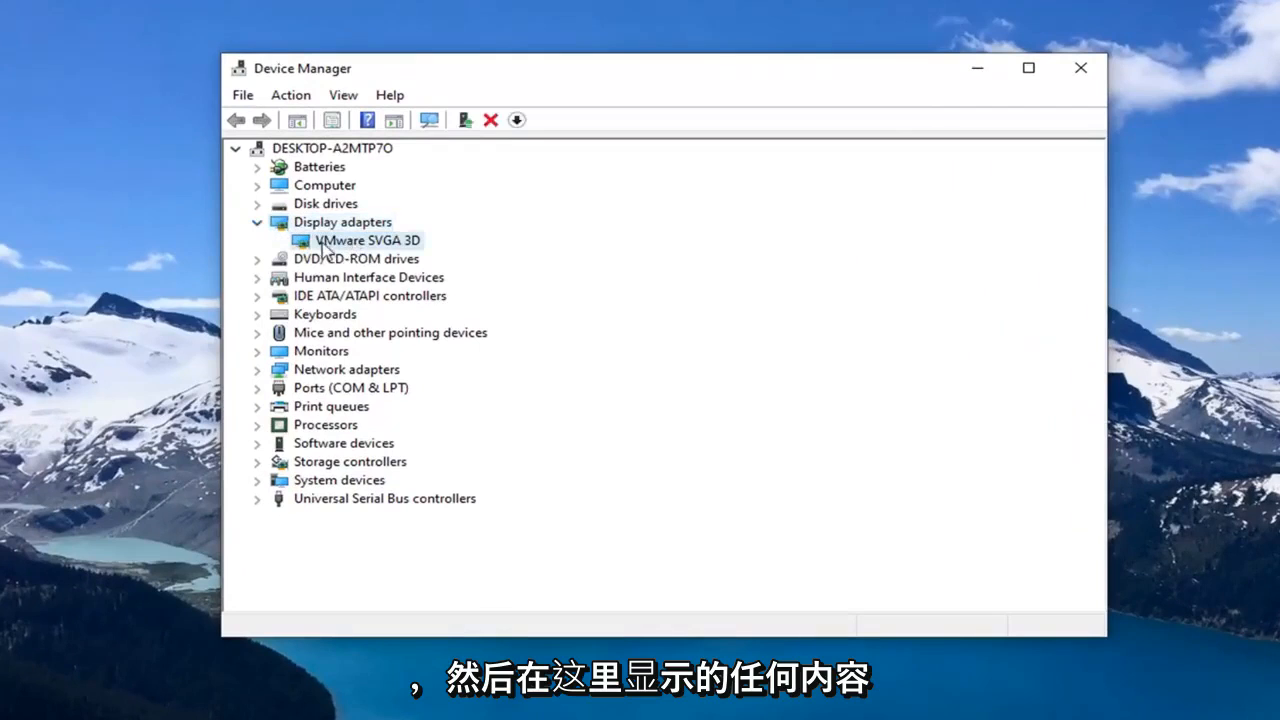
{"action": "right_click", "coordinate": [368, 240]}
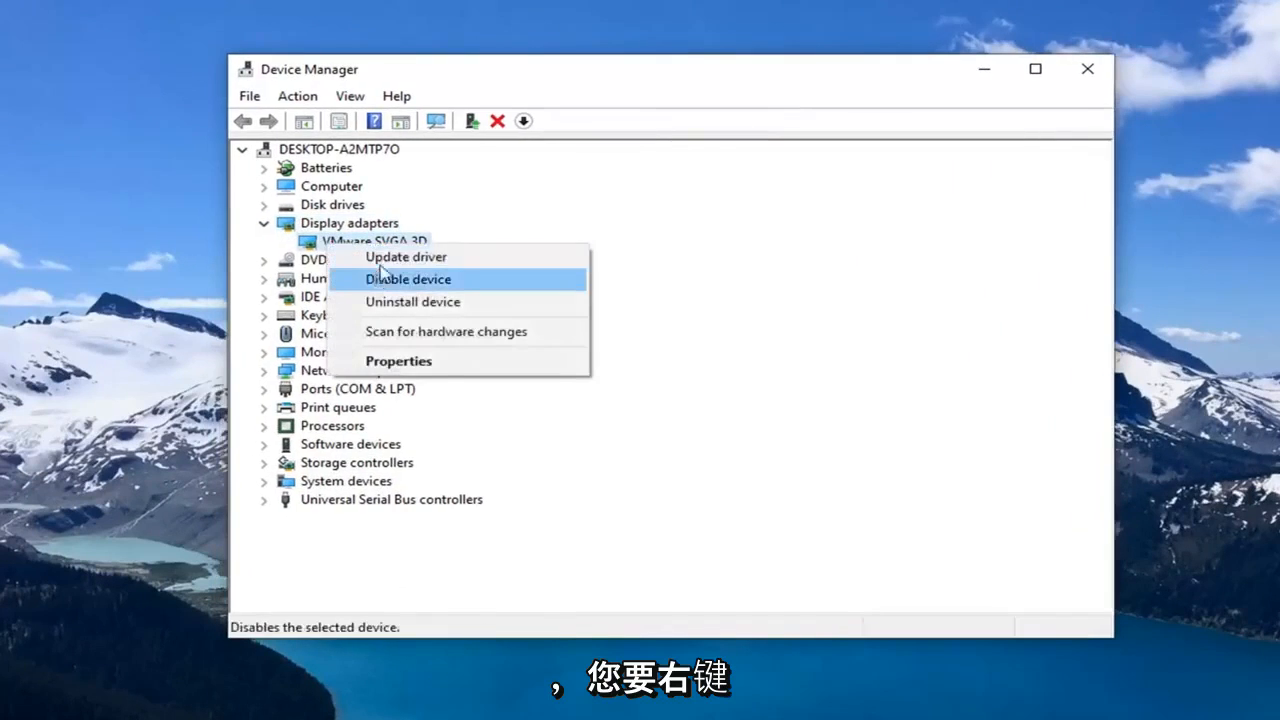
Step: Update the VMware SVGA 3D driver via automatic search and Windows Update, confirming the best driver is installed
{"action": "left_click", "coordinate": [404, 256]}
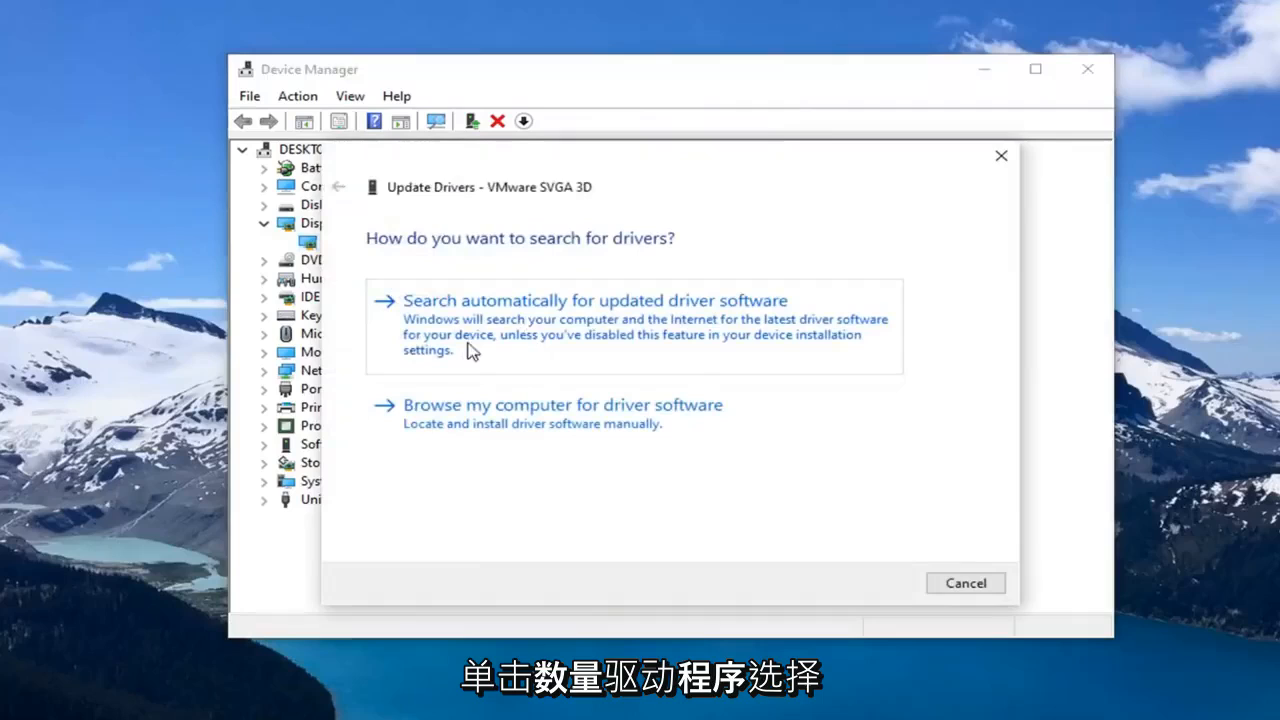
{"action": "mouse_move", "coordinate": [704, 330]}
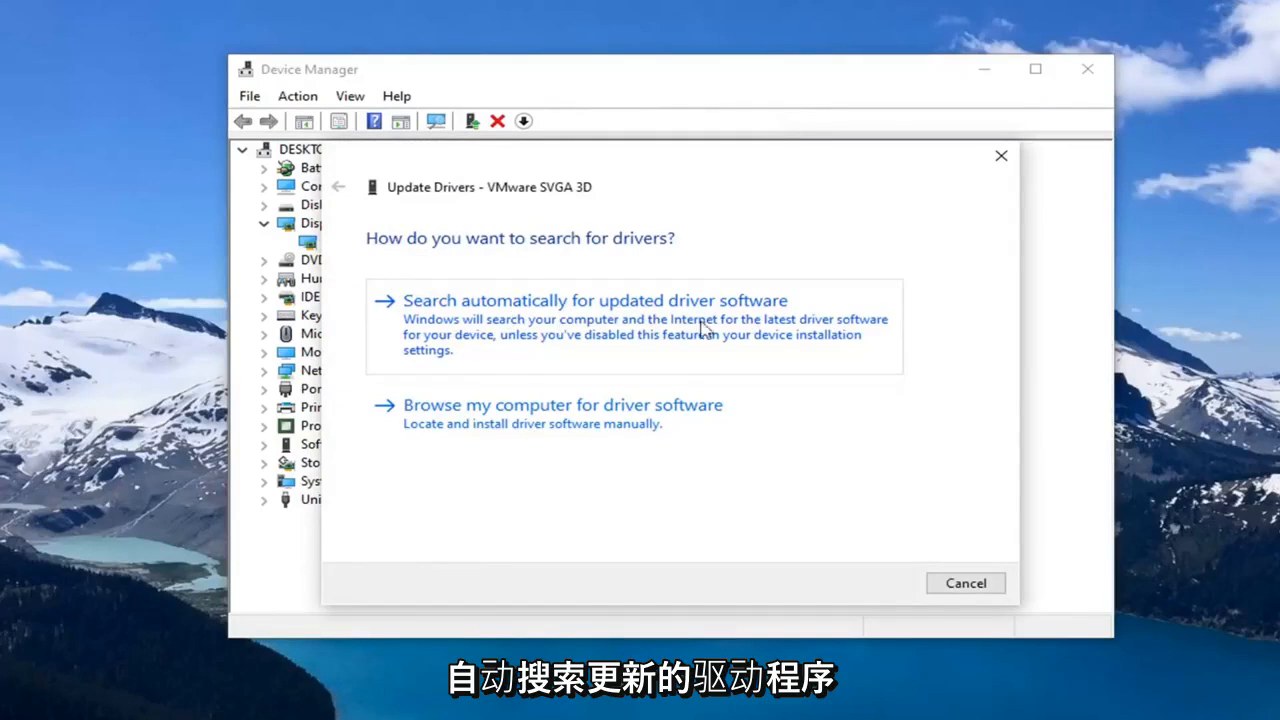
{"action": "left_click", "coordinate": [596, 300]}
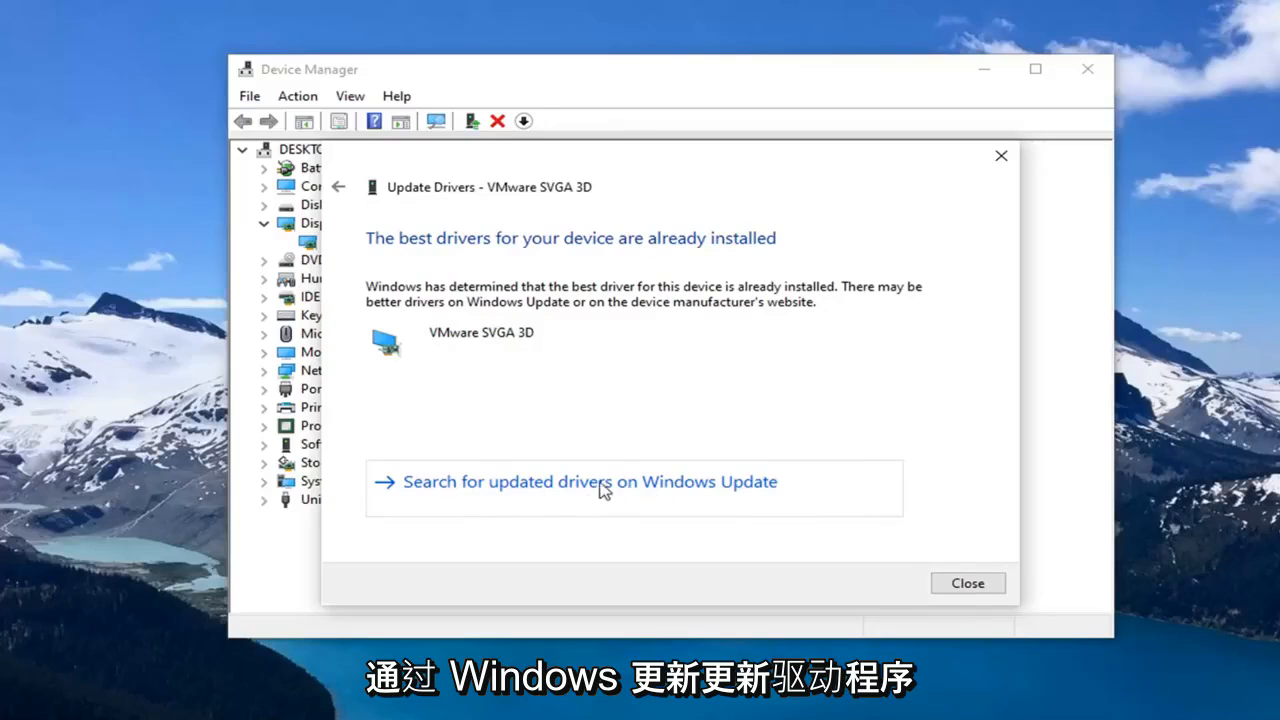
{"action": "left_click", "coordinate": [590, 482]}
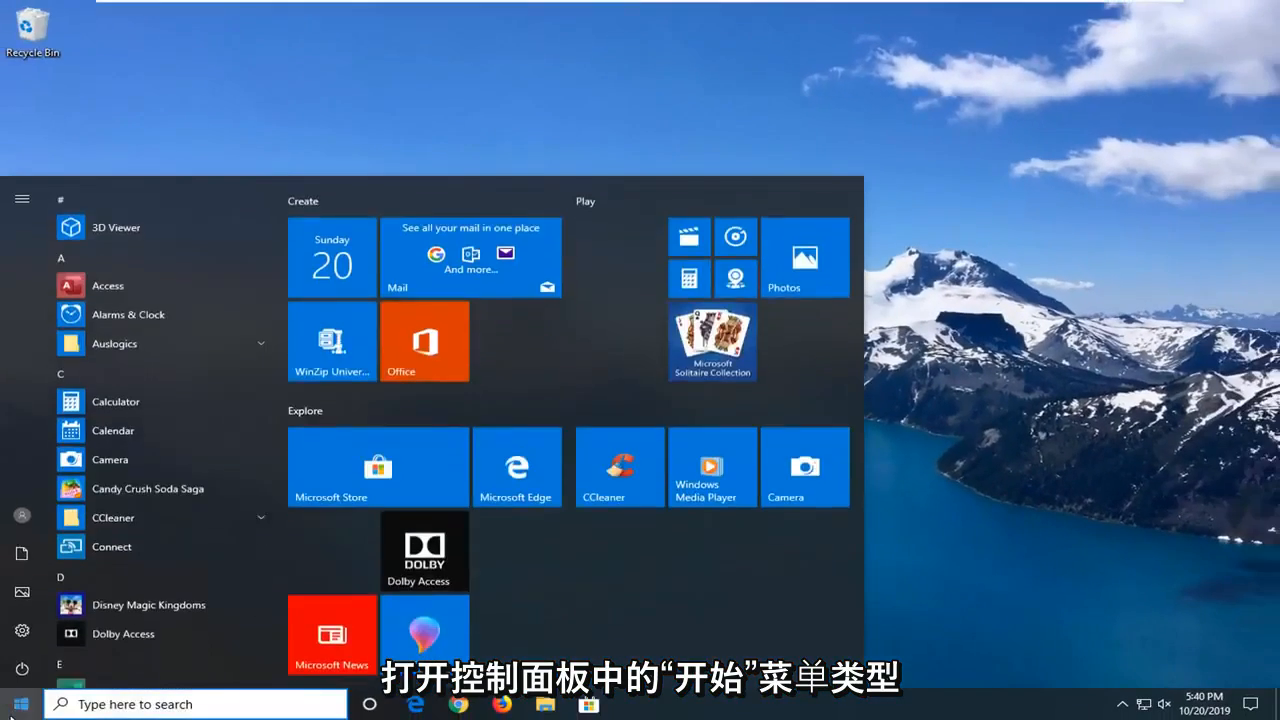
Step: Search for 'control panel' and launch Control Panel on its home page
{"action": "left_click", "coordinate": [14, 700]}
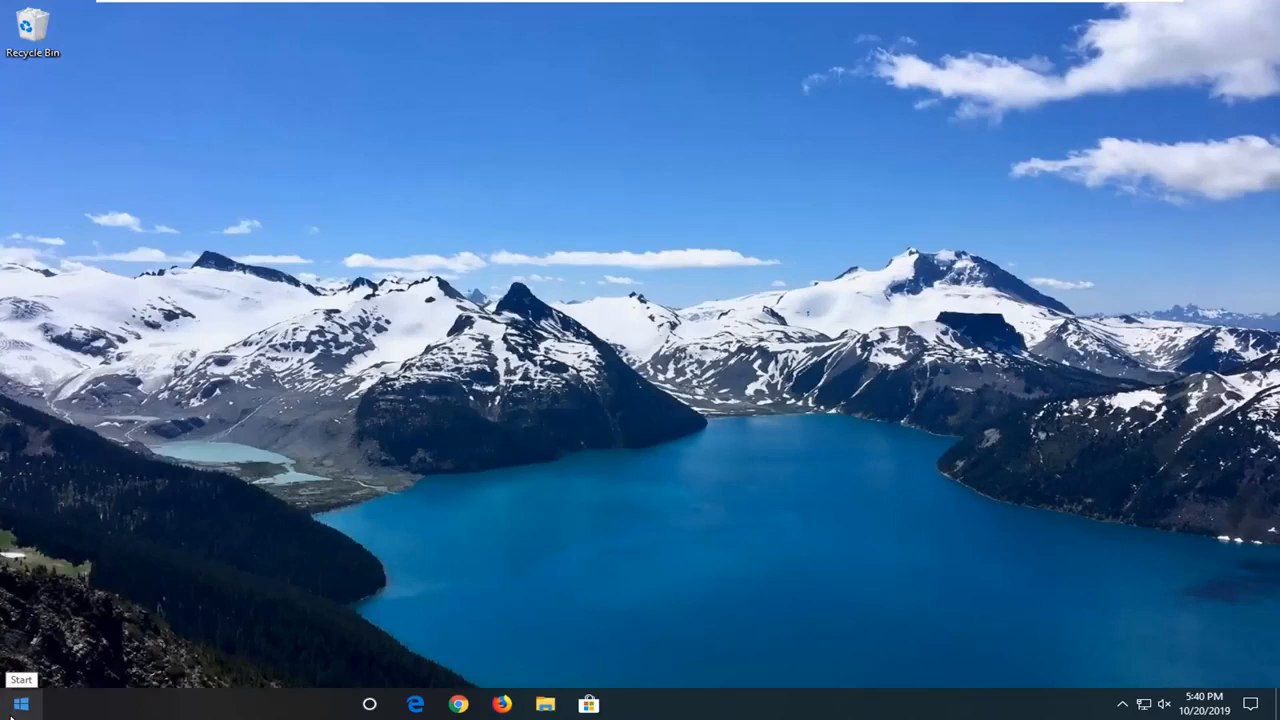
{"action": "type", "text": "control panel"}
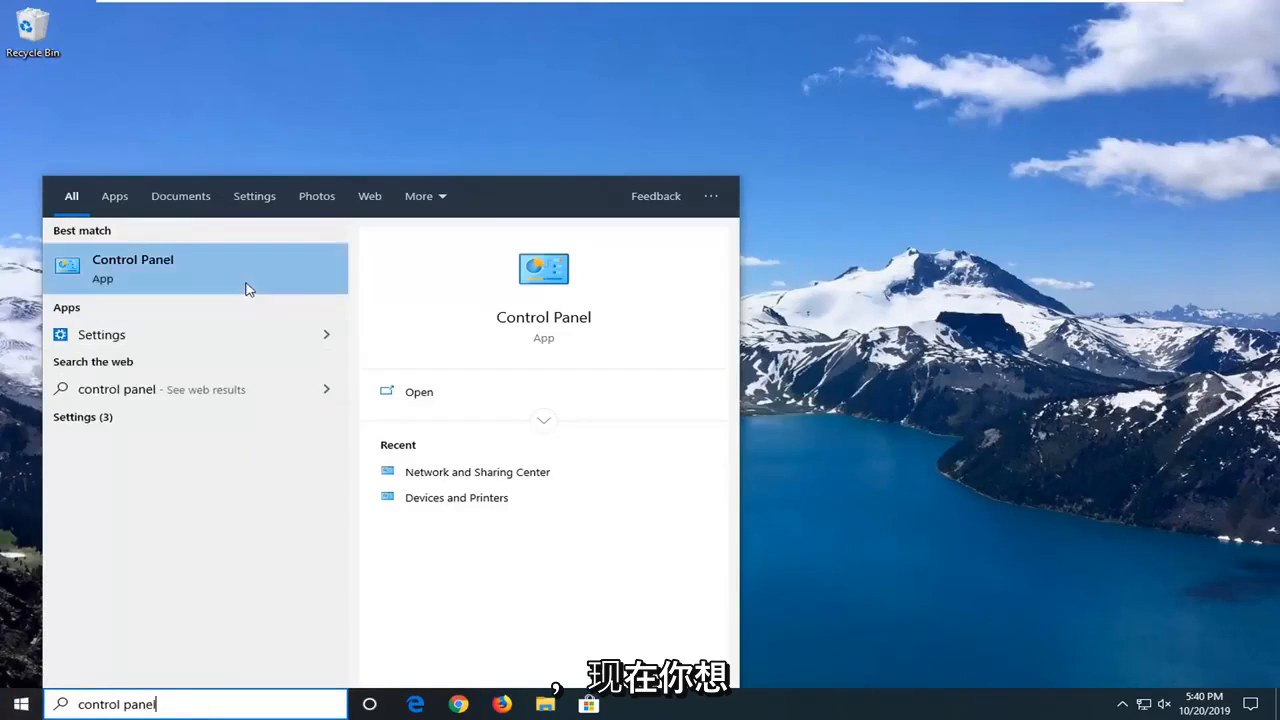
{"action": "left_click", "coordinate": [132, 268]}
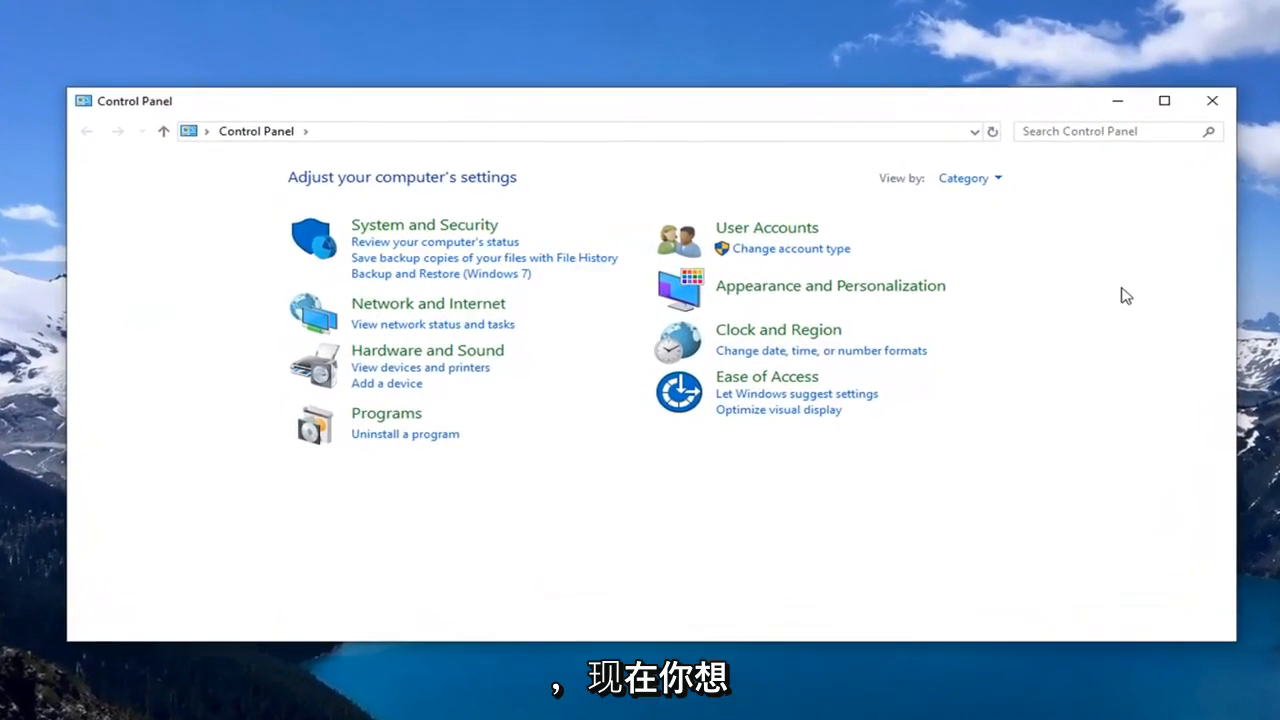
Step: Switch Control Panel to Large icons view and go into Power Options
{"action": "left_click", "coordinate": [968, 178]}
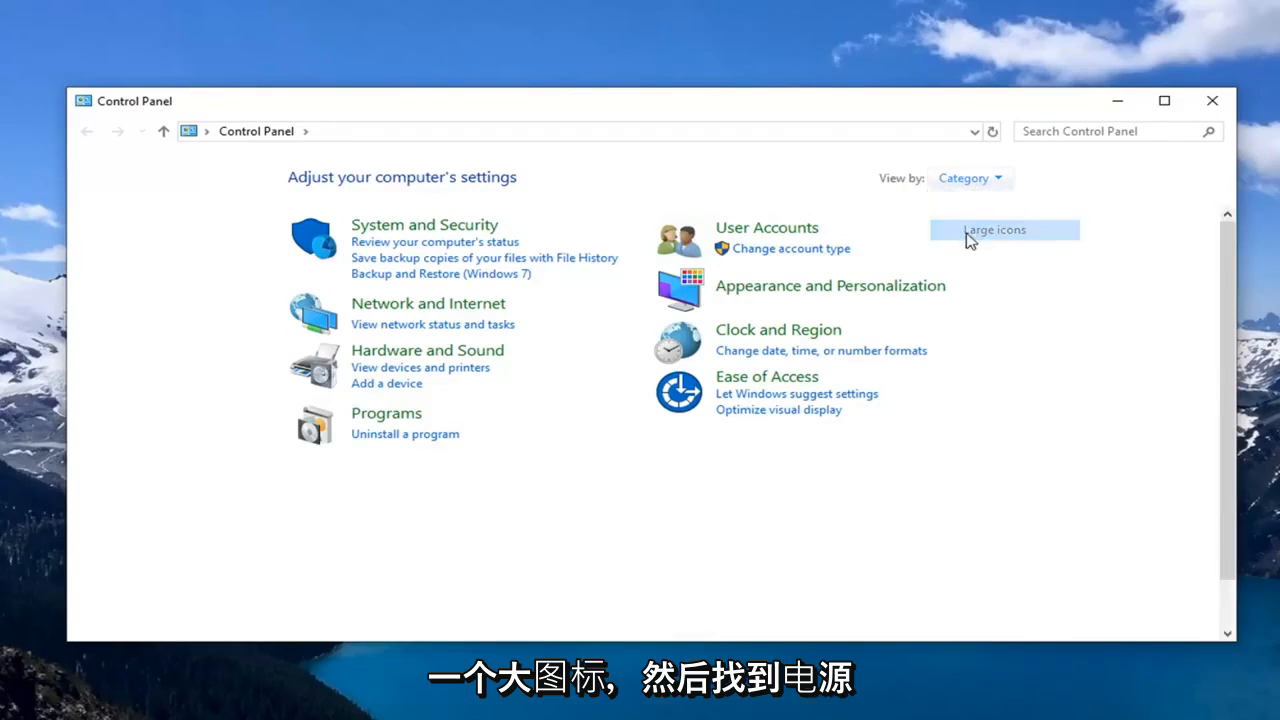
{"action": "left_click", "coordinate": [996, 228]}
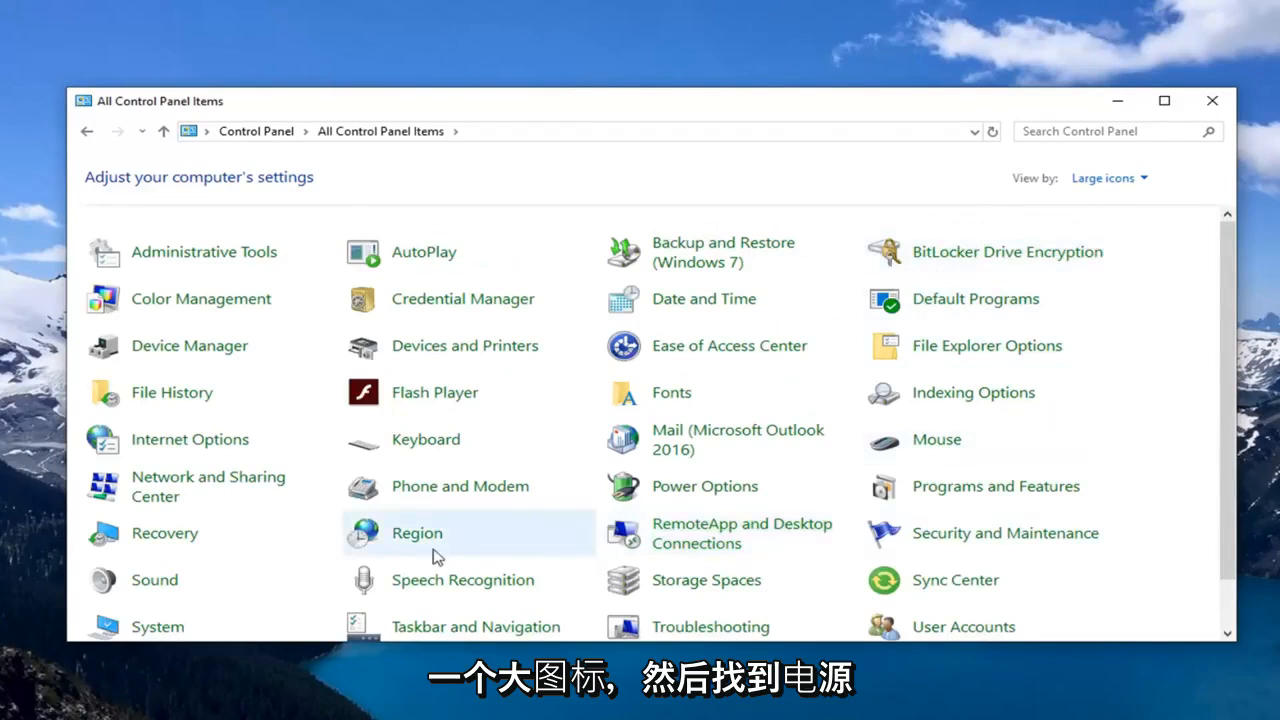
{"action": "mouse_move", "coordinate": [692, 492]}
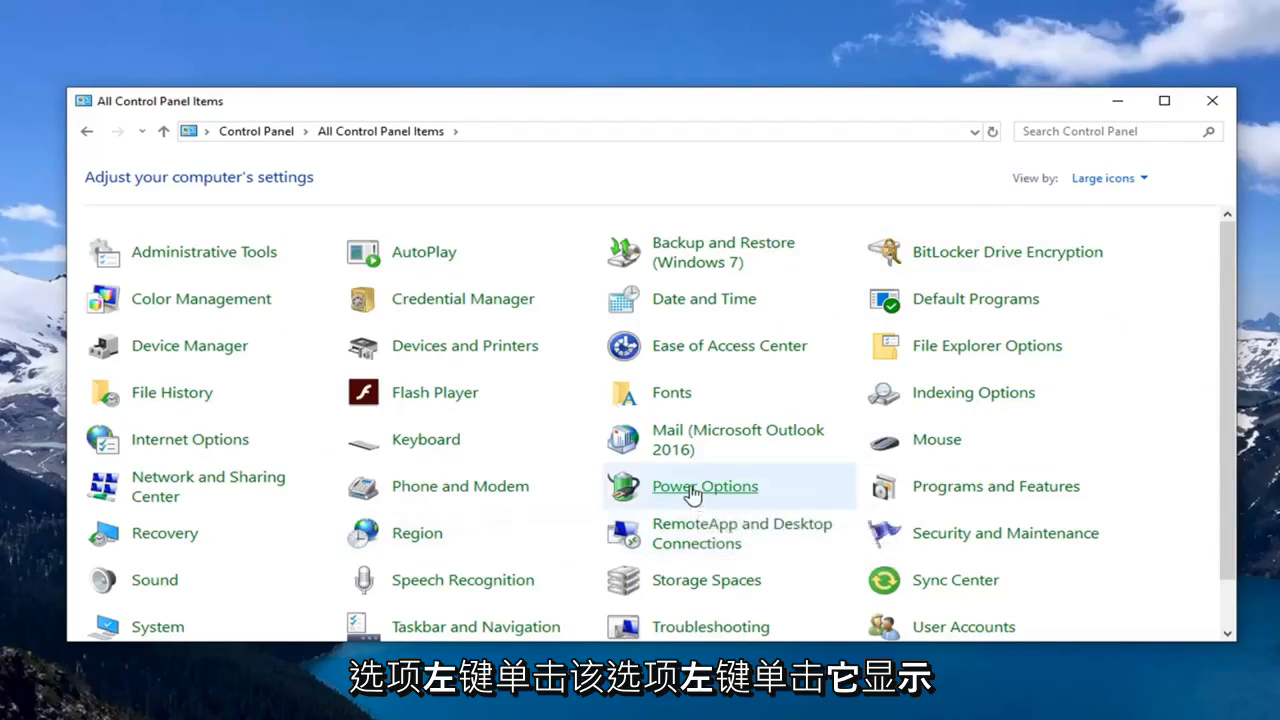
{"action": "left_click", "coordinate": [704, 486]}
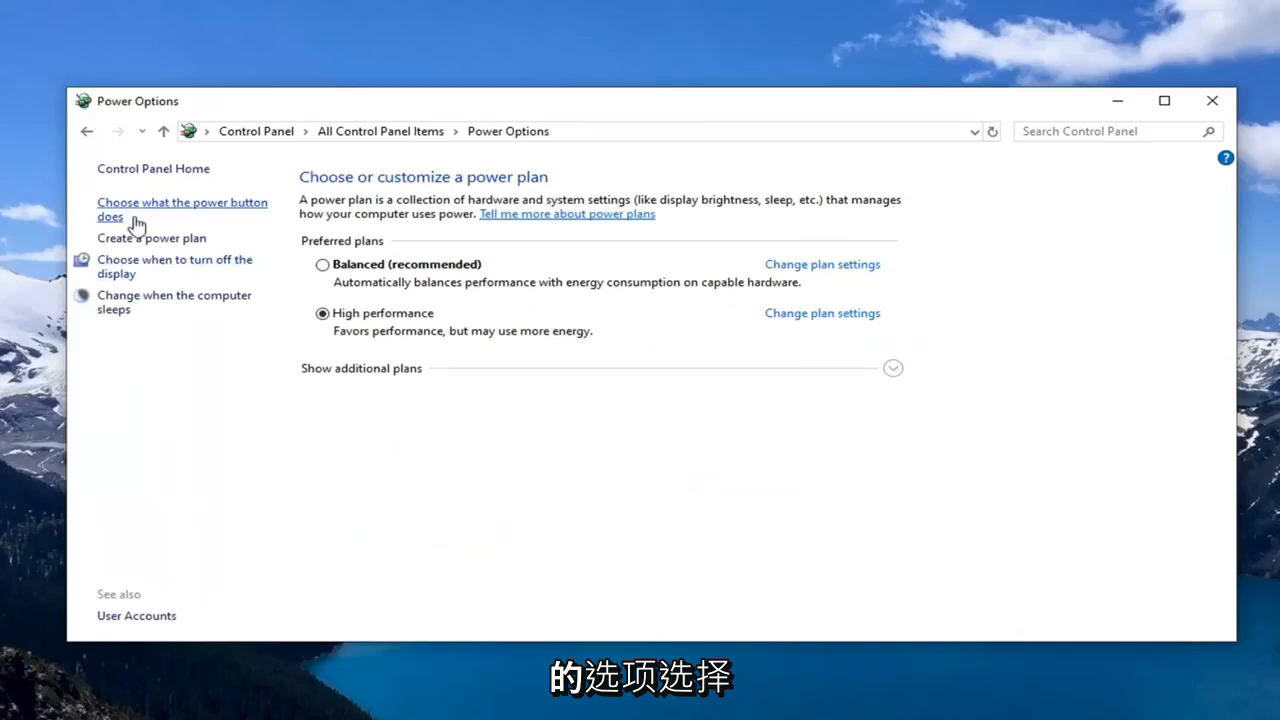
{"action": "mouse_move", "coordinate": [170, 212]}
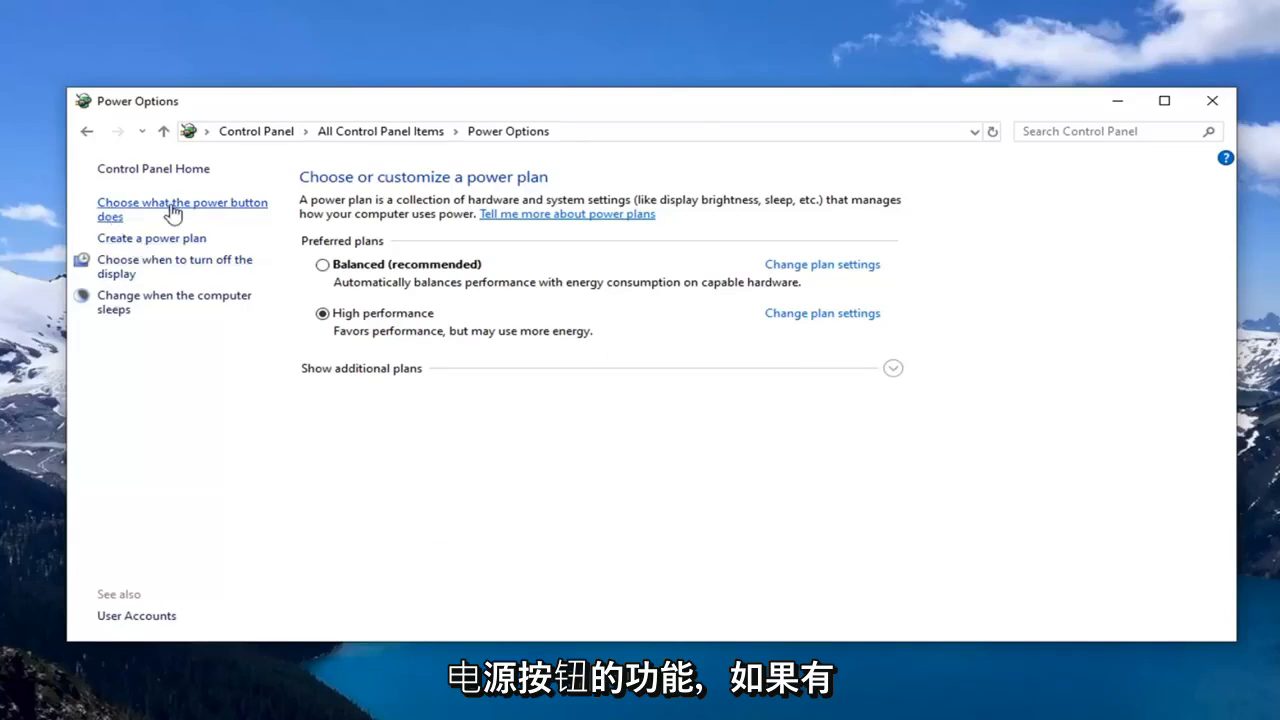
{"action": "left_click", "coordinate": [182, 210]}
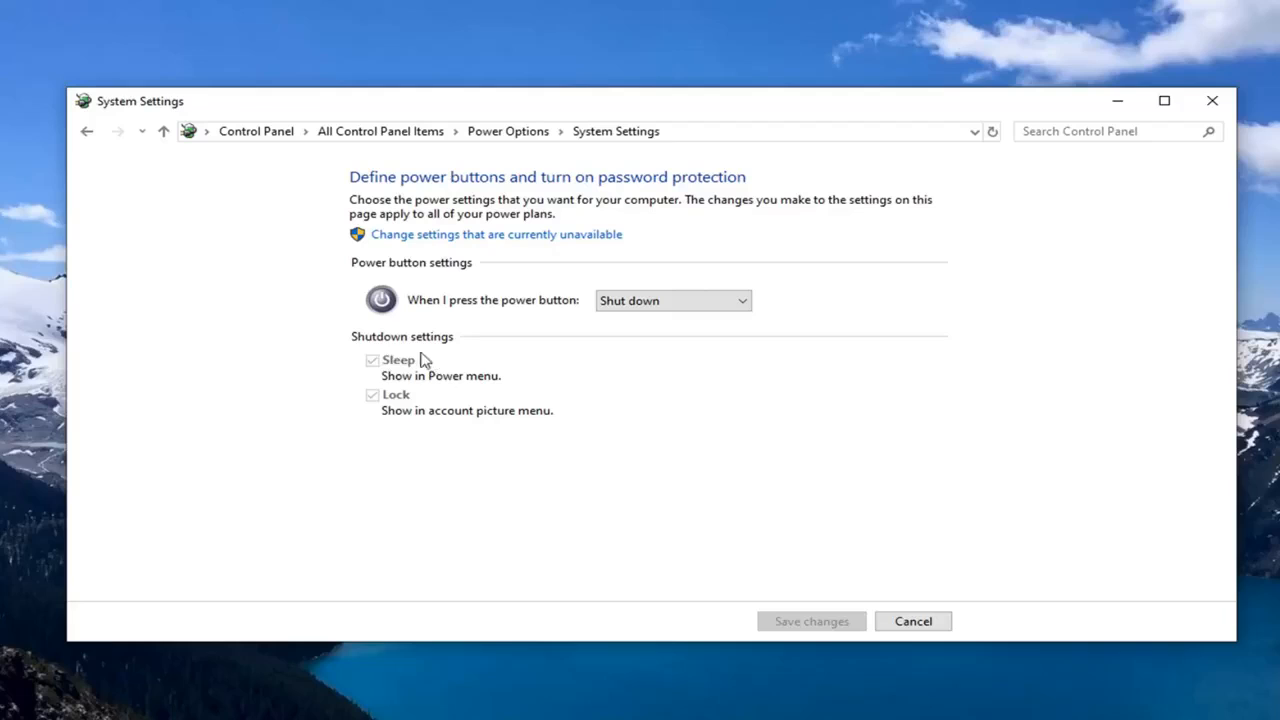
{"action": "mouse_move", "coordinate": [844, 588]}
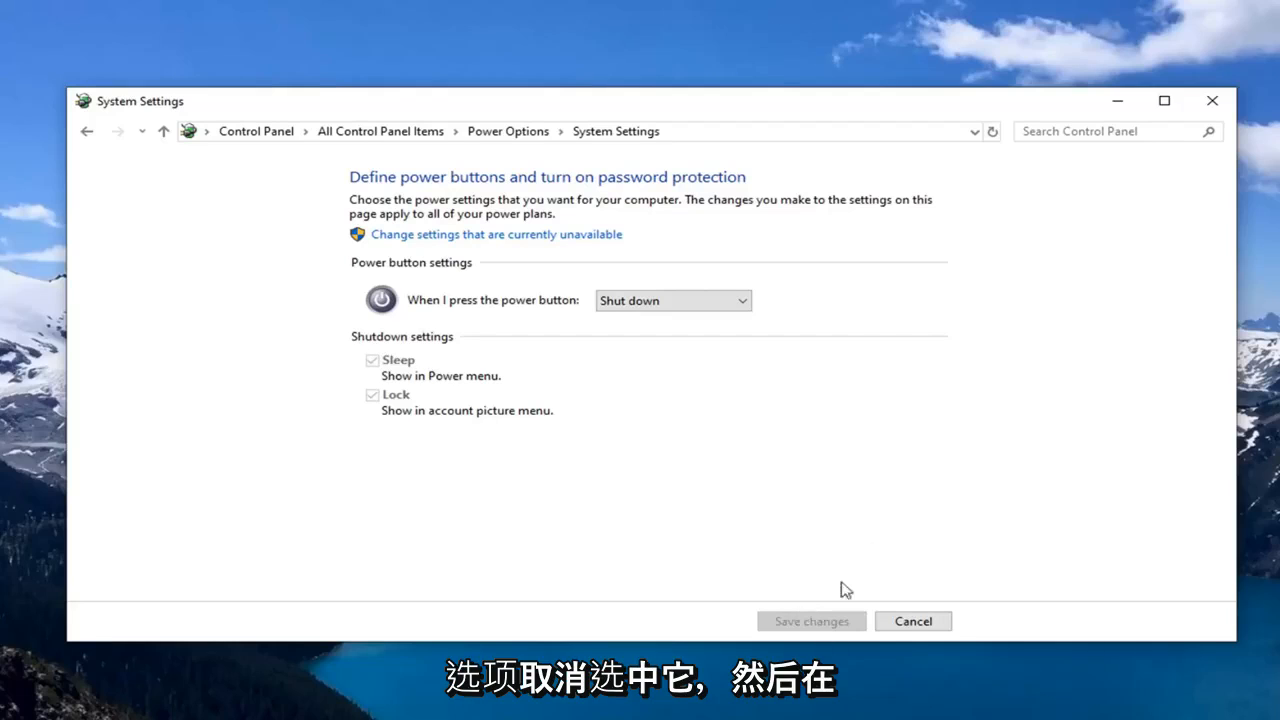
{"action": "left_click", "coordinate": [912, 620]}
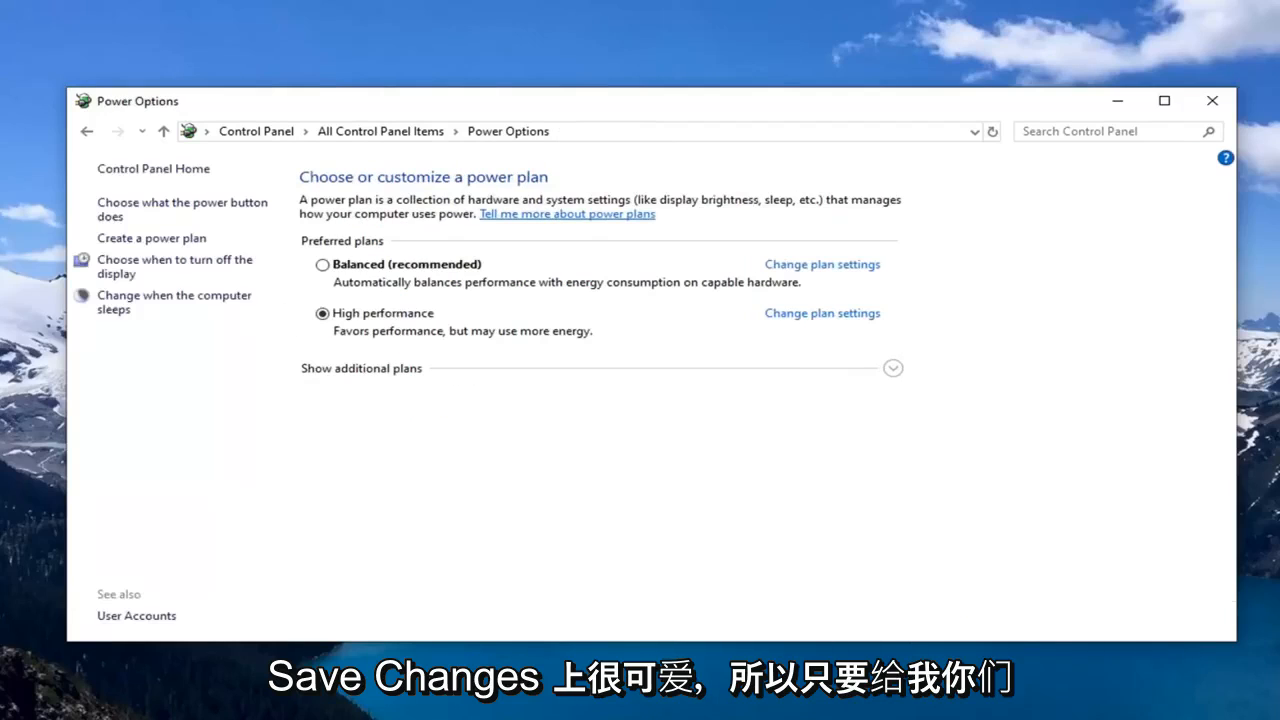